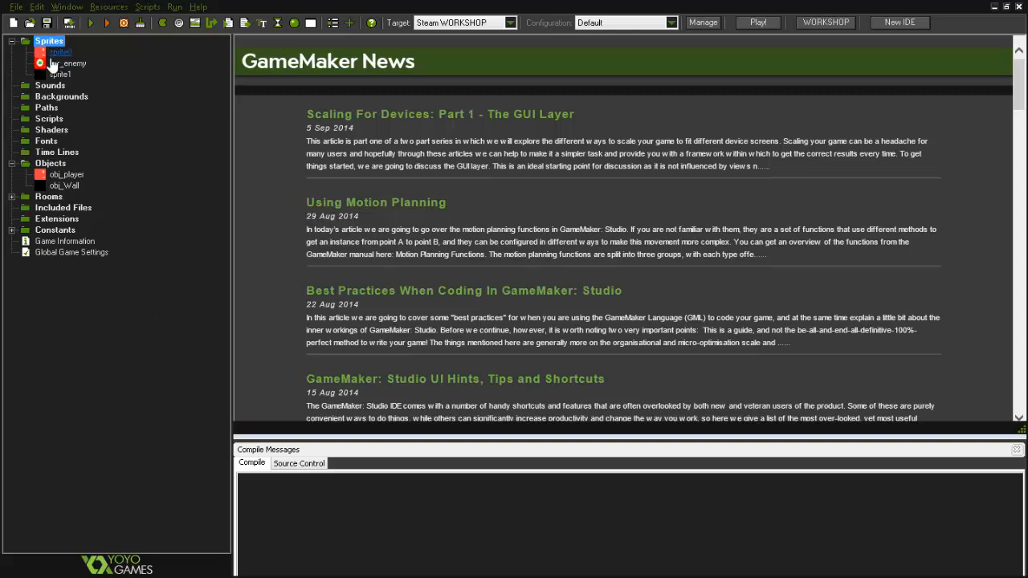
Centre spr_enemy's origin at 16, 16 and confirm the sprite settings.
double_click(67, 63)
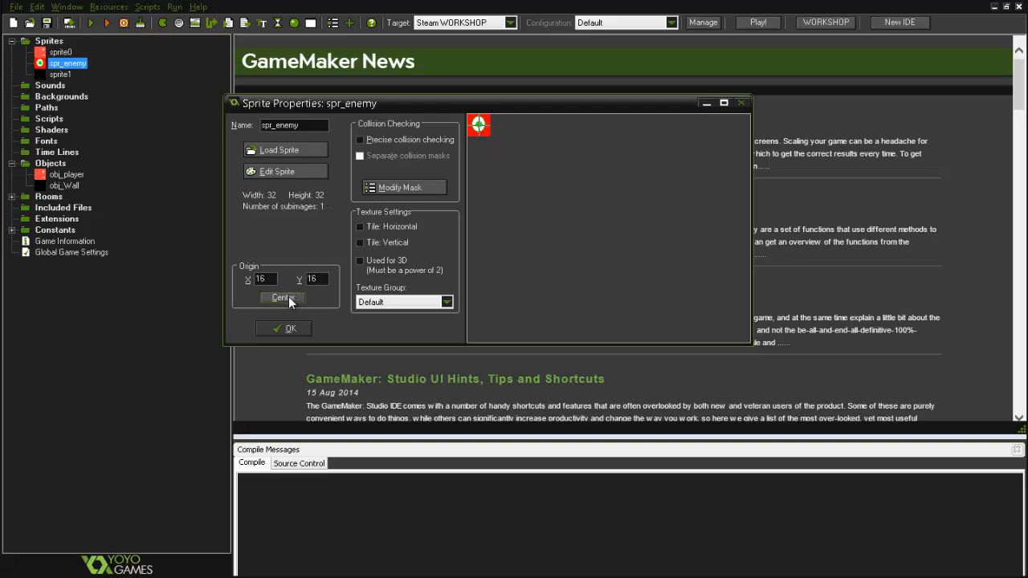
left_click(284, 328)
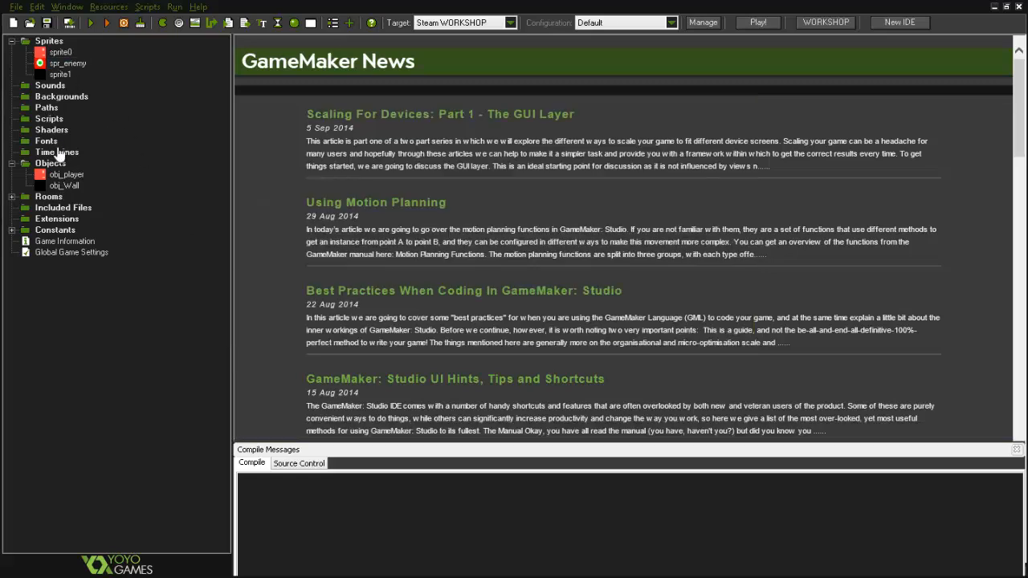
left_click(61, 52)
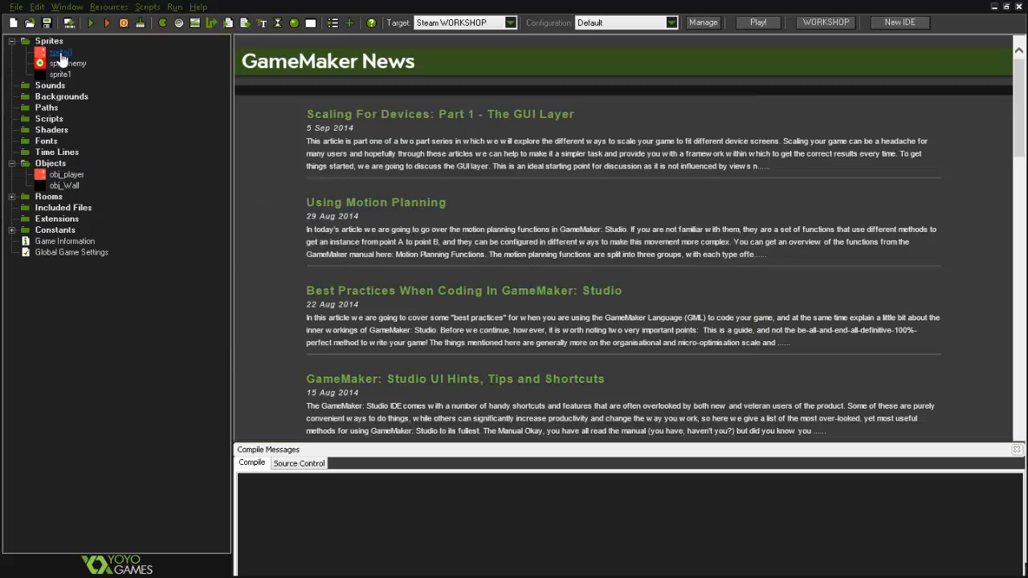
left_click(67, 173)
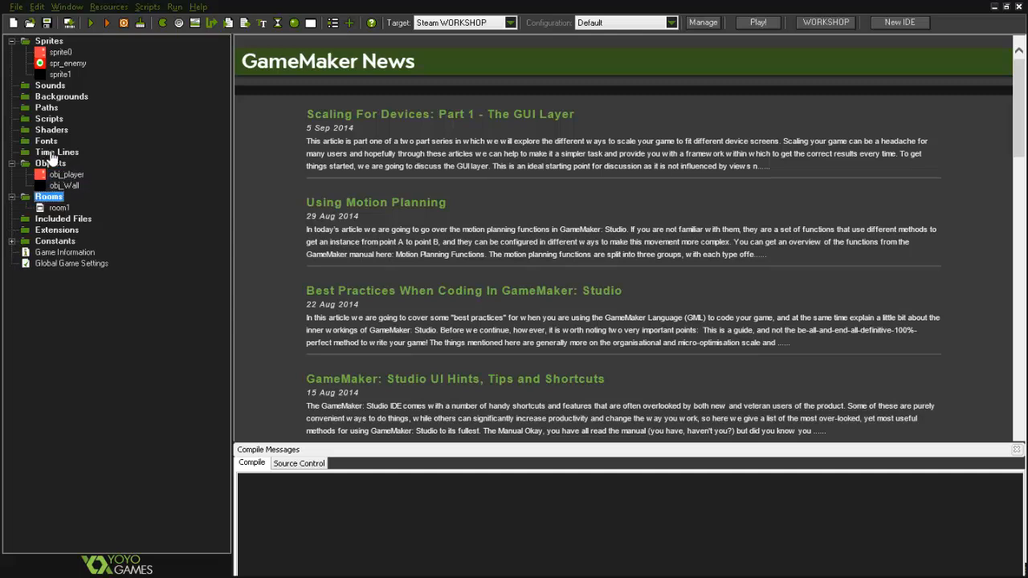
mouse_move(80, 90)
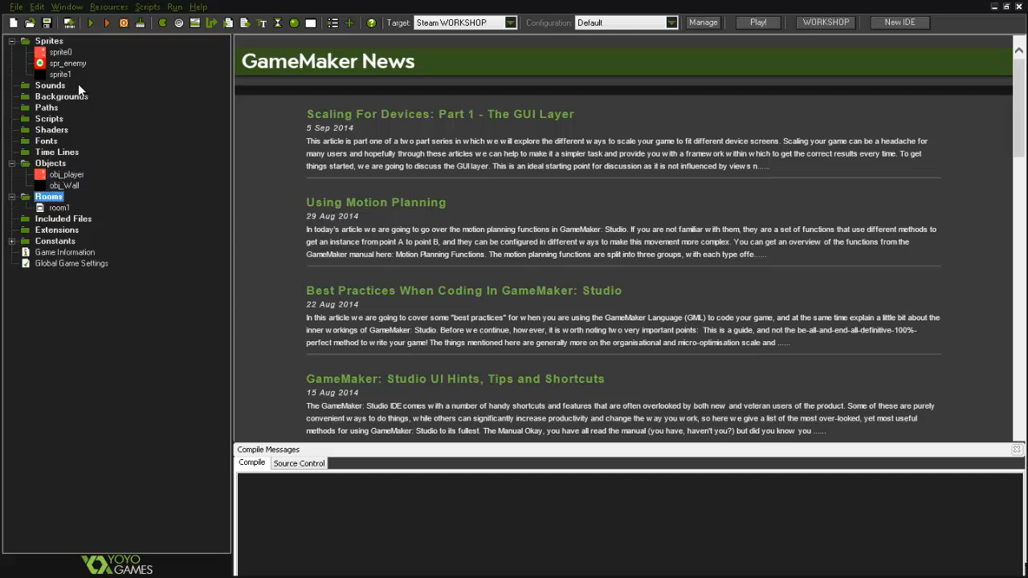
mouse_move(287, 111)
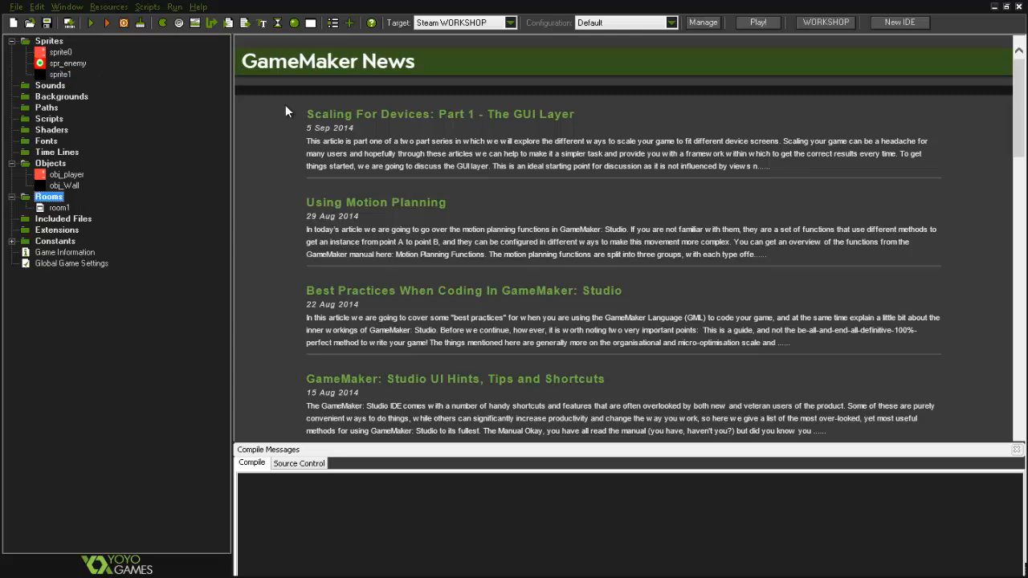
mouse_move(104, 187)
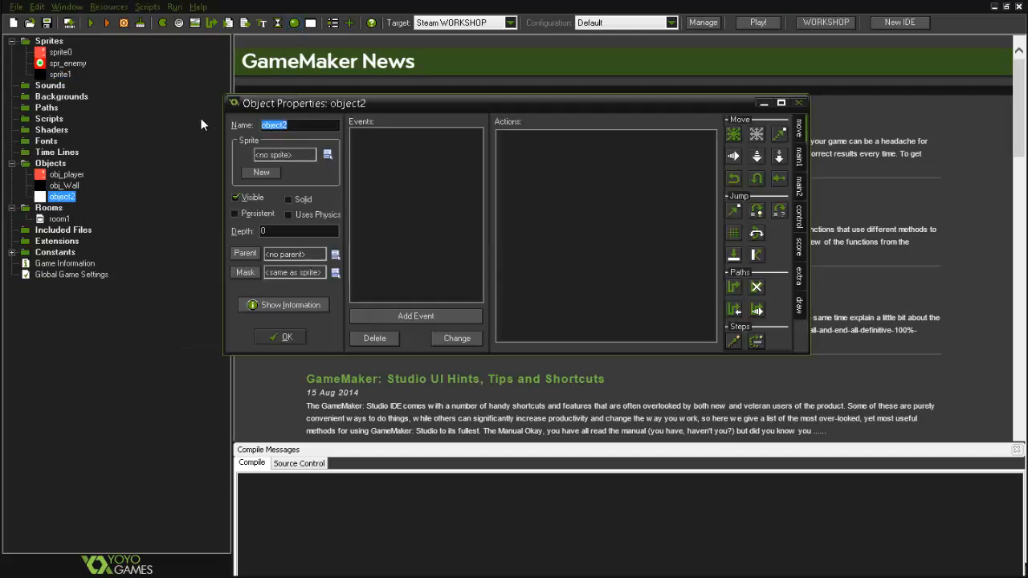
Name the new object obj_enemy, assign spr_enemy as its sprite and add a Create event.
type("obj_enemy")
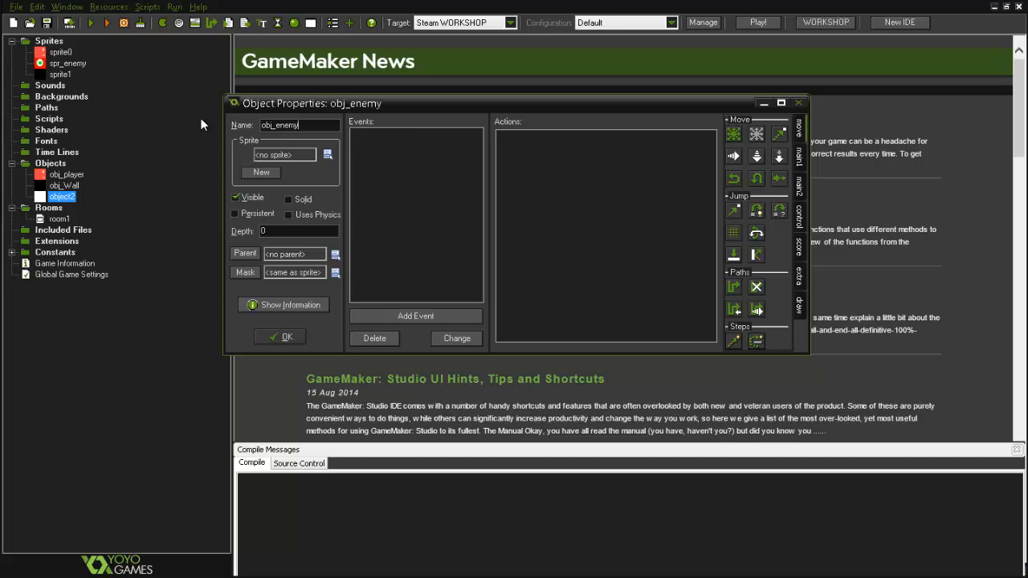
left_click(328, 154)
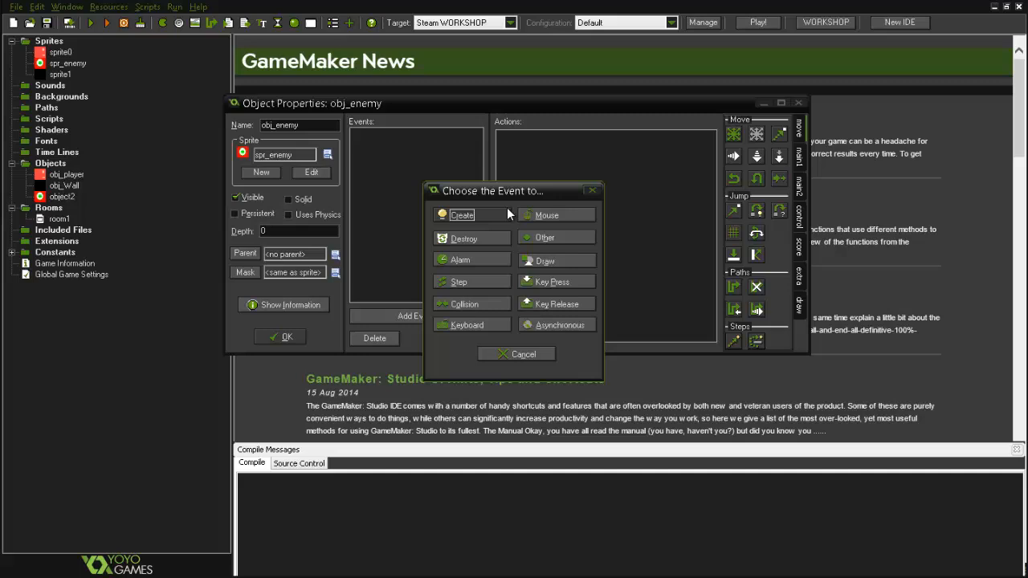
left_click(462, 215)
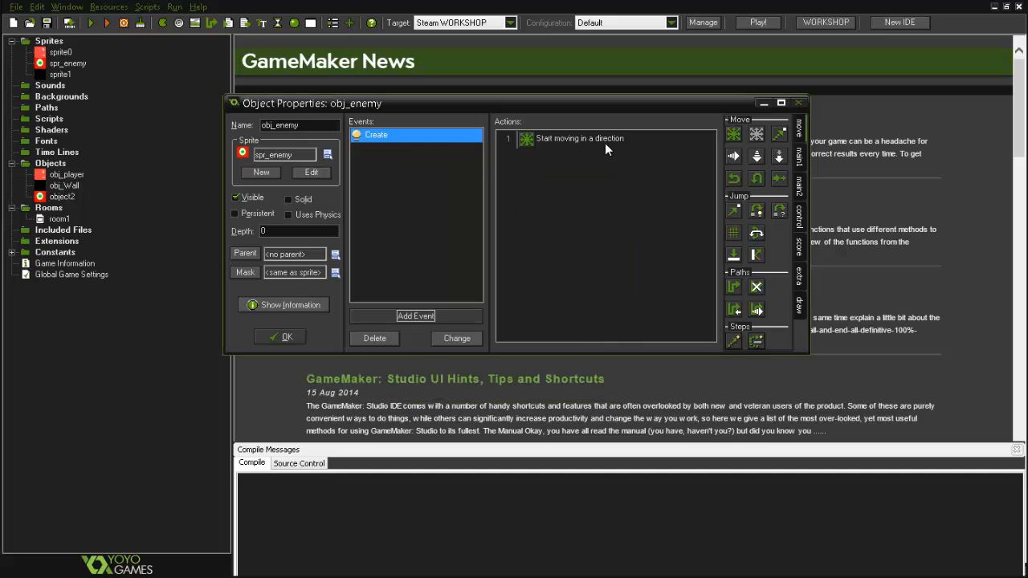
Set the Create event's Move Fixed action to left and right directions with speed 4.
left_click(376, 135)
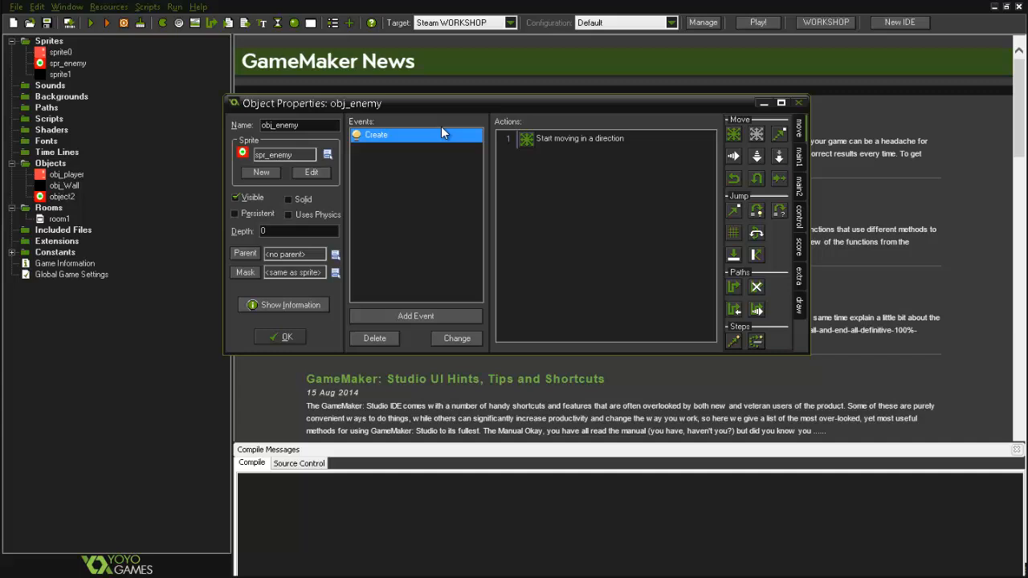
left_click(579, 139)
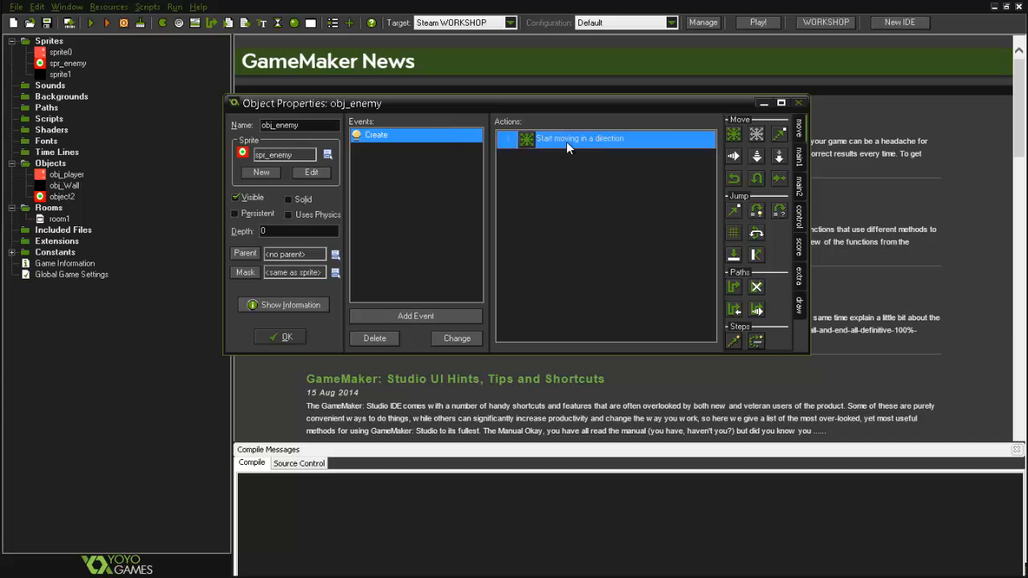
double_click(580, 139)
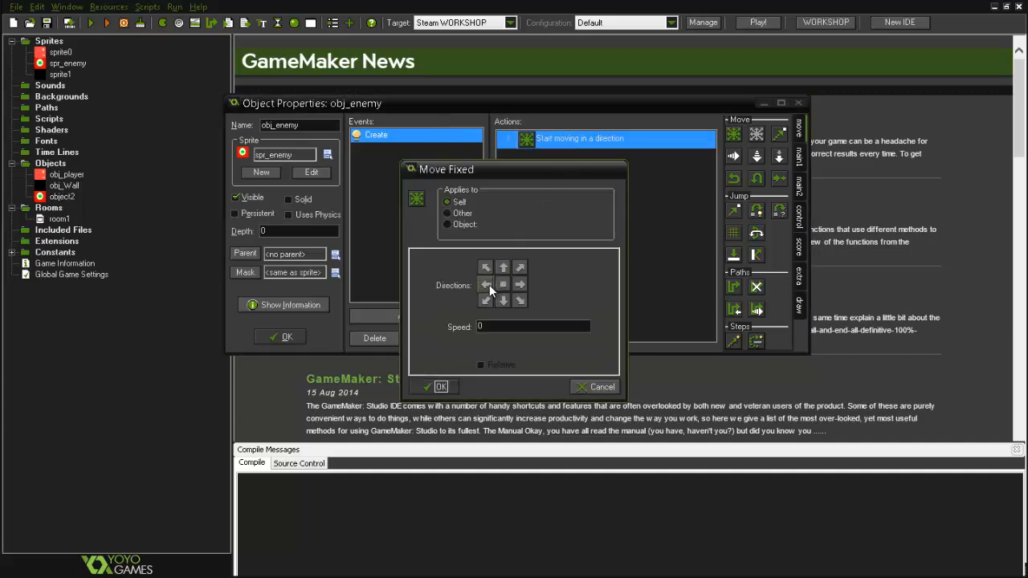
left_click(485, 284)
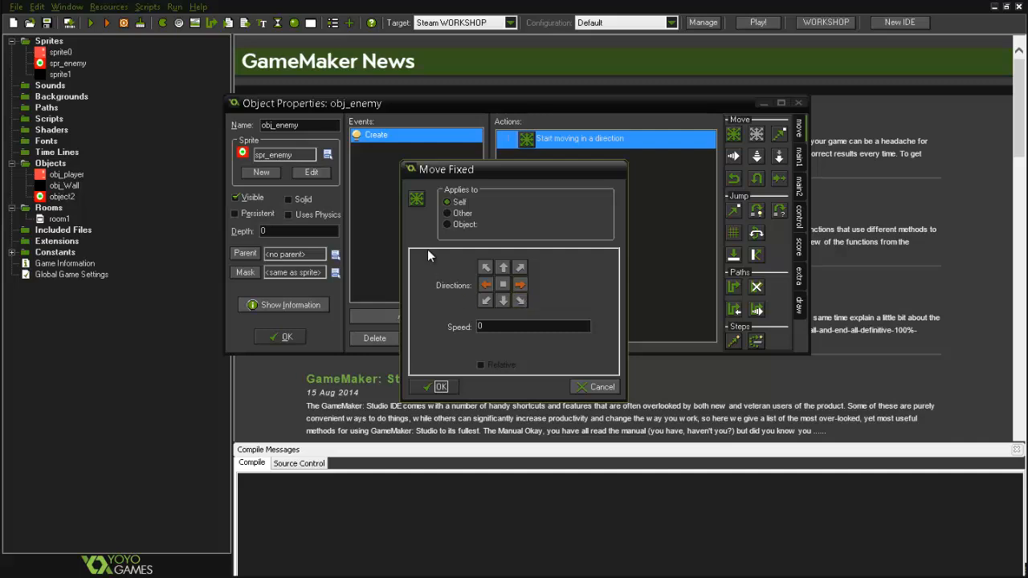
mouse_move(409, 212)
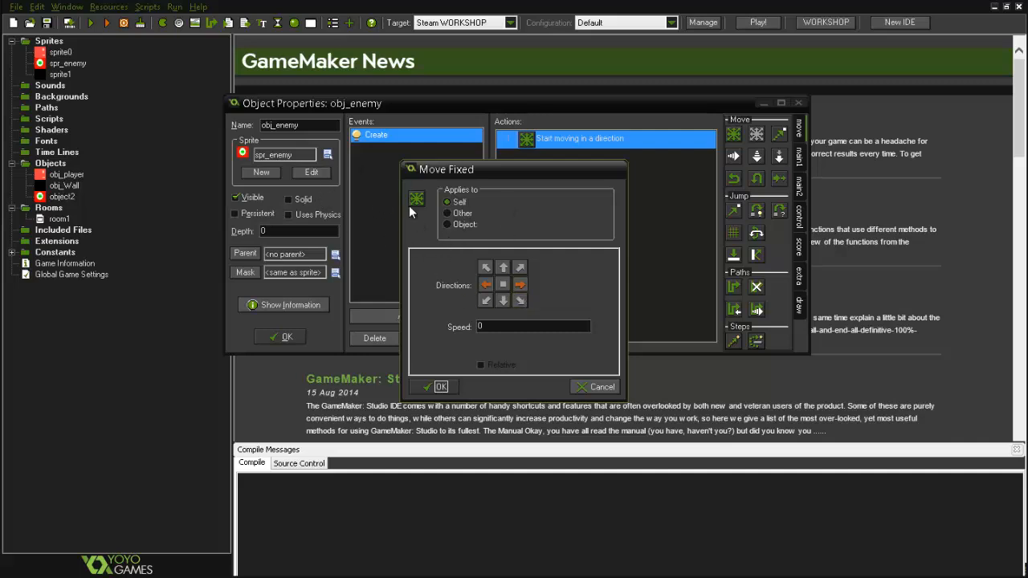
mouse_move(583, 188)
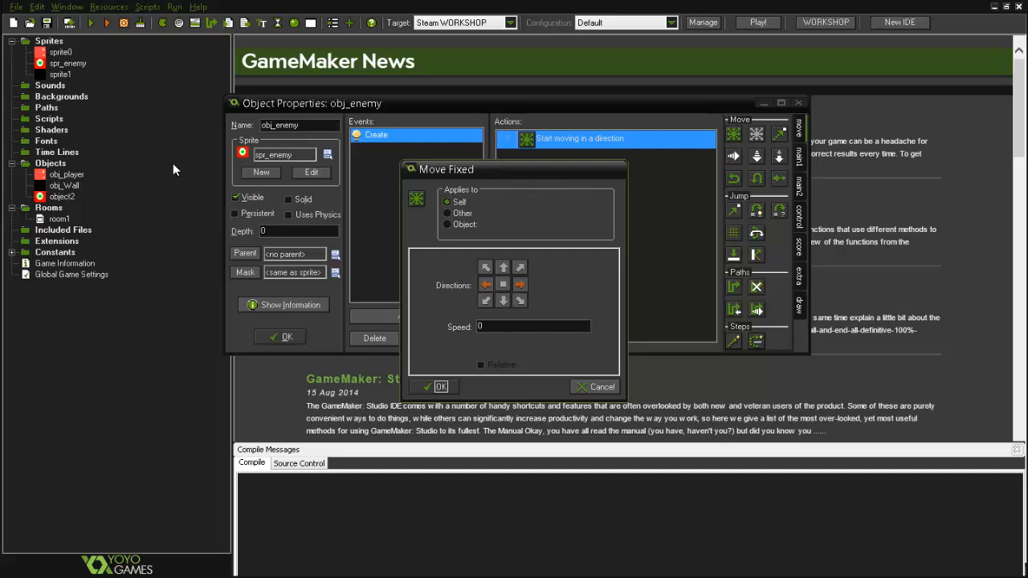
mouse_move(346, 112)
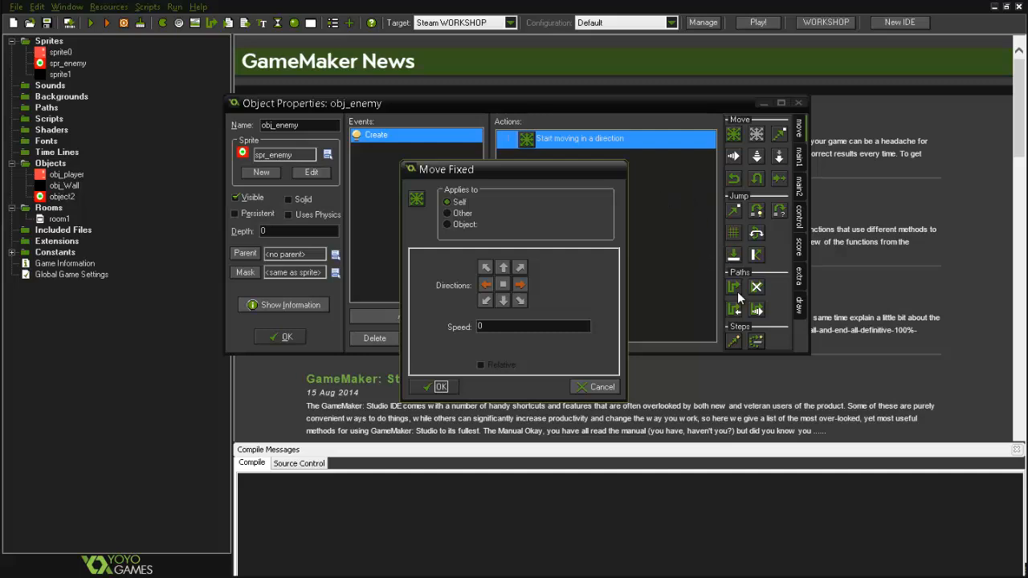
mouse_move(537, 258)
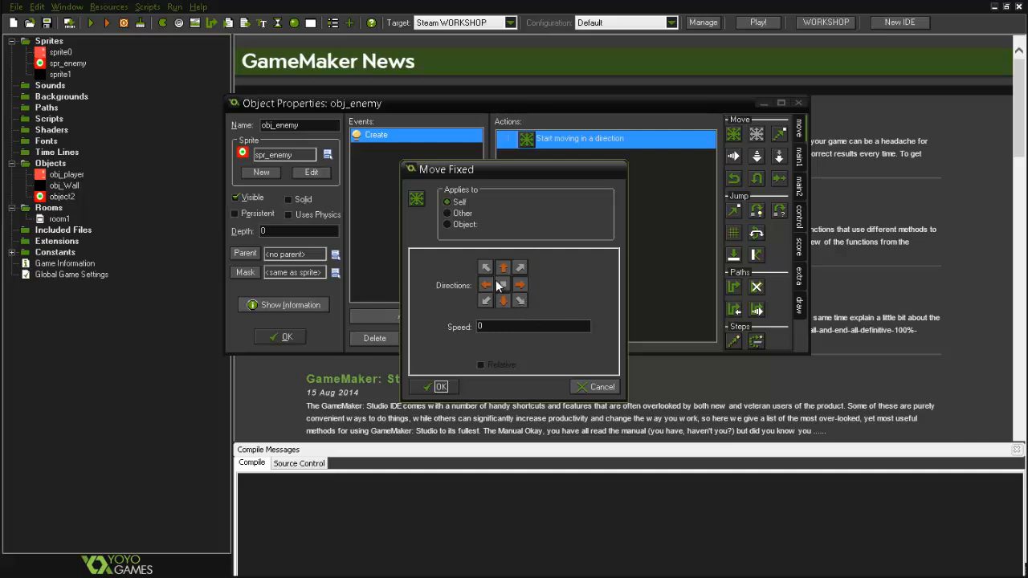
left_click(485, 266)
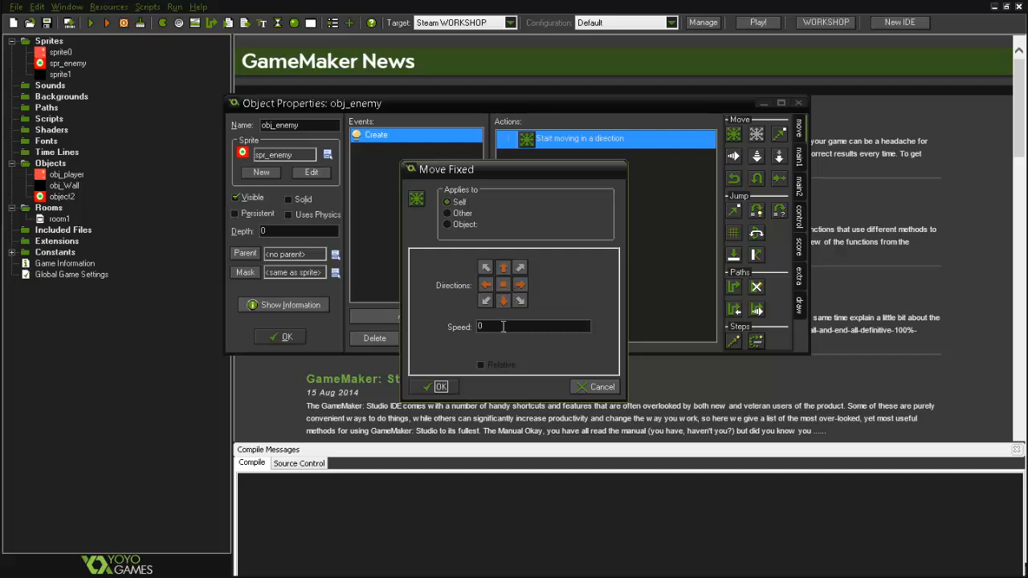
type("4")
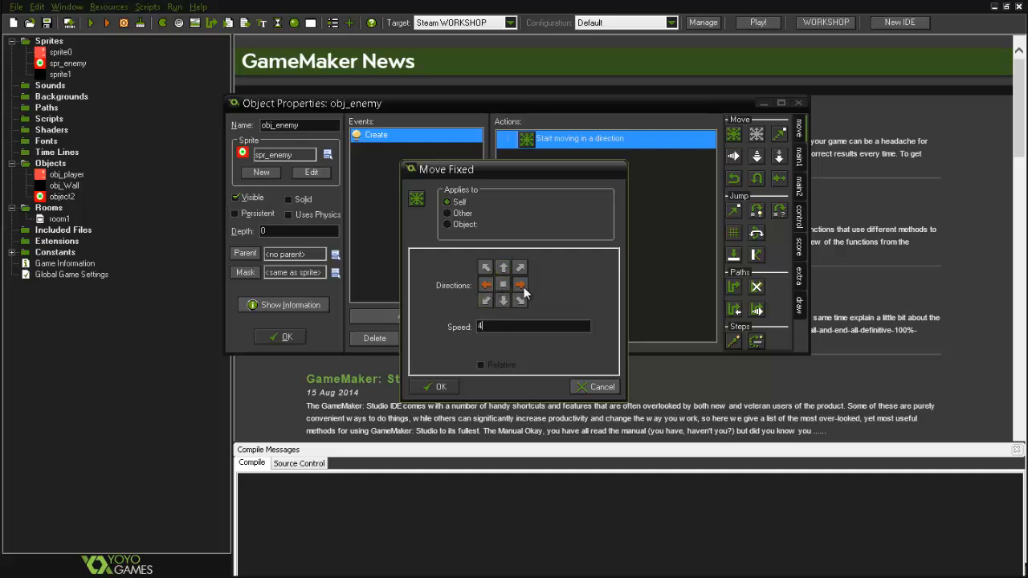
left_click(485, 286)
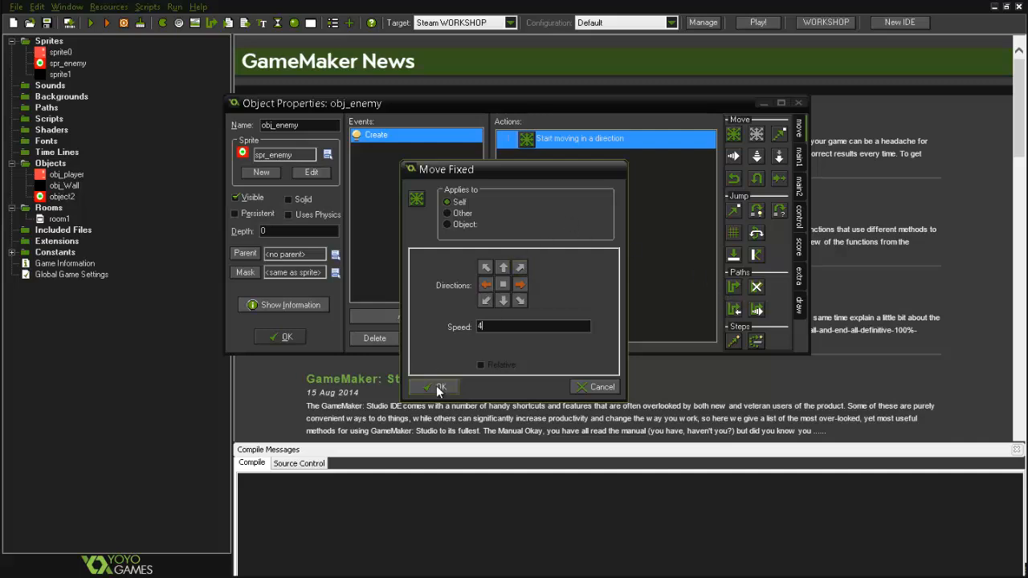
Add an obj_wall collision event to obj_enemy with a Bounce action against solid objects.
left_click(434, 387)
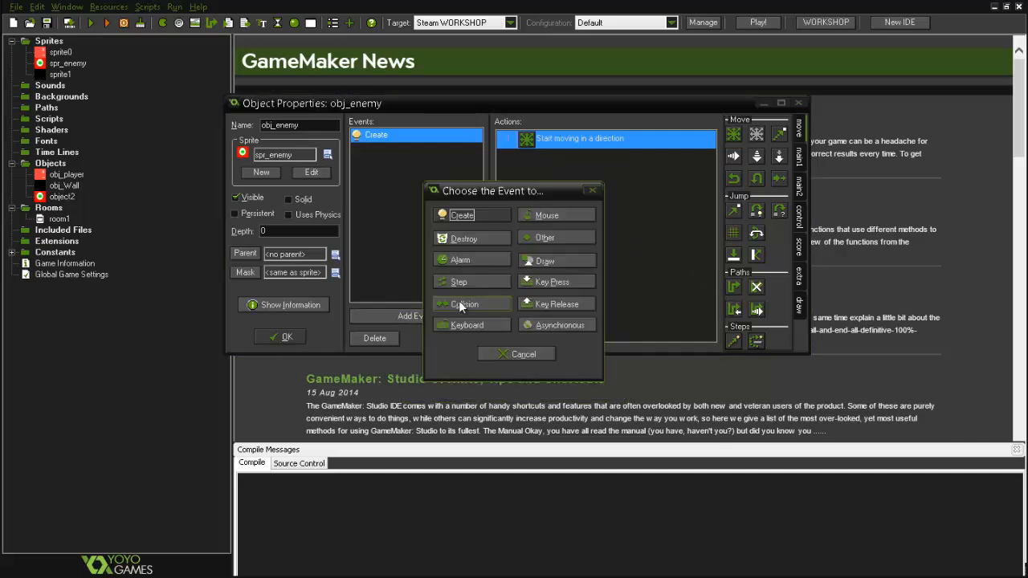
left_click(464, 304)
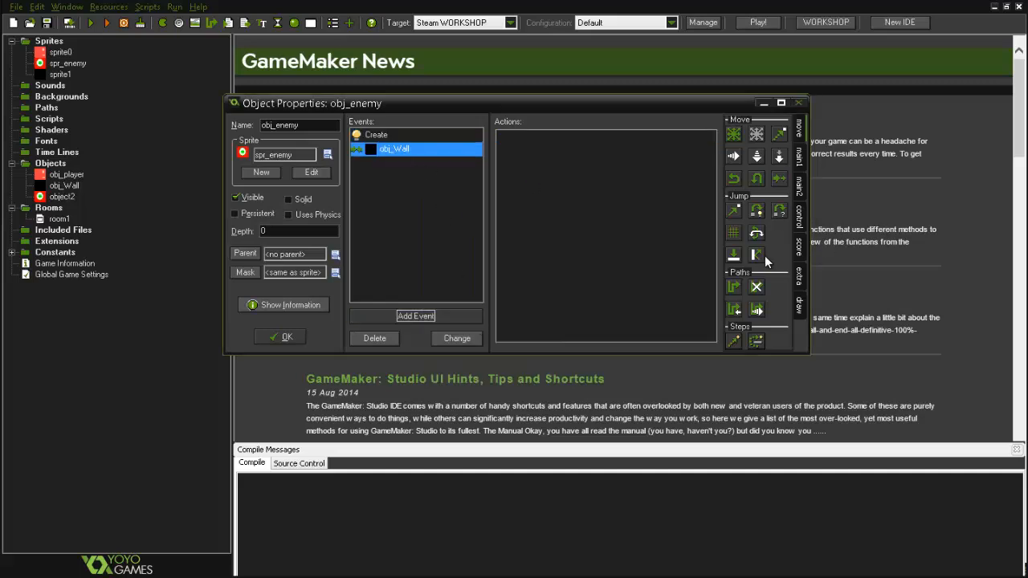
left_click(733, 257)
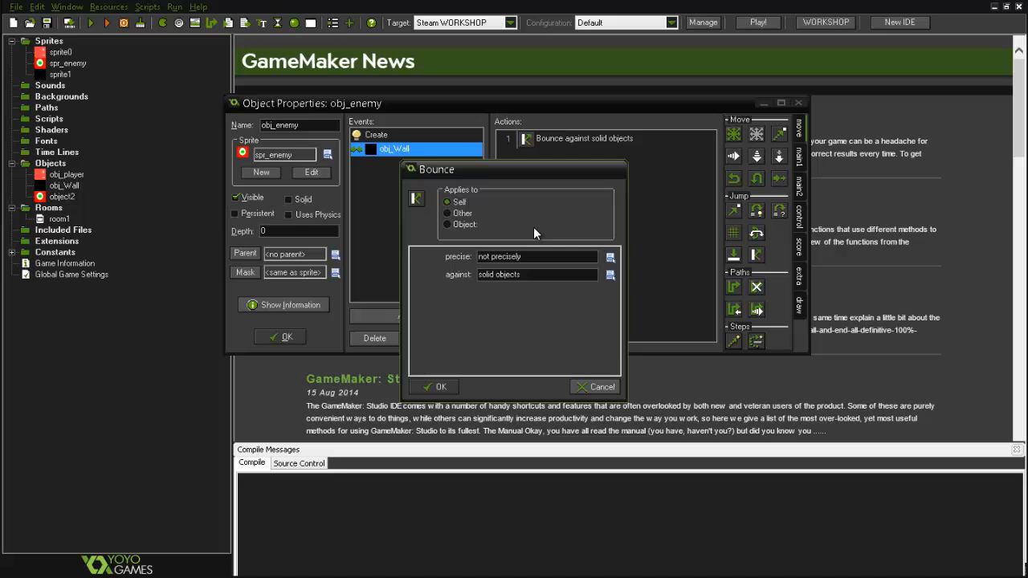
left_click(440, 386)
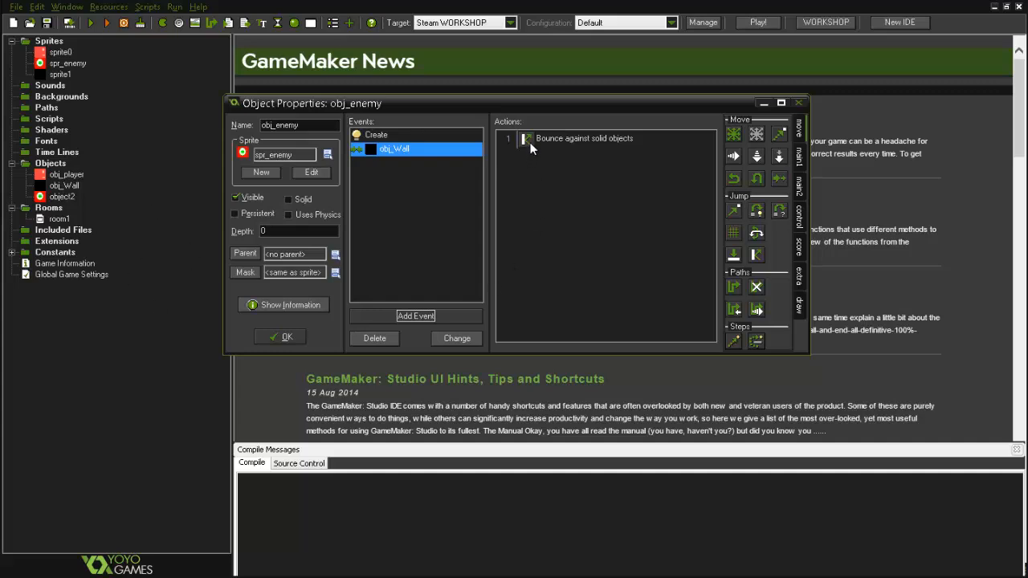
Set the bounce to not precisely against solid objects and confirm obj_enemy.
double_click(584, 139)
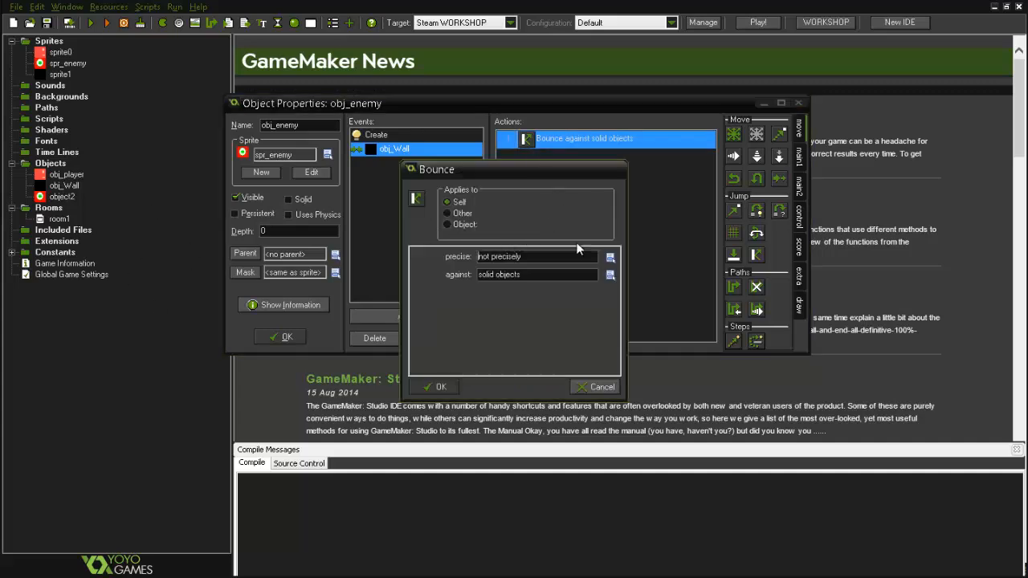
left_click(610, 257)
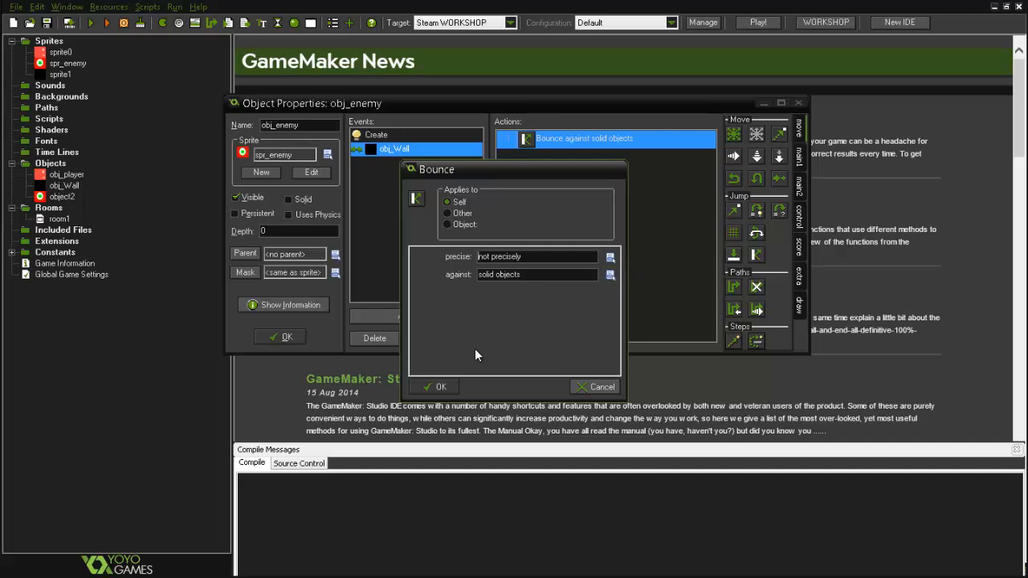
left_click(437, 385)
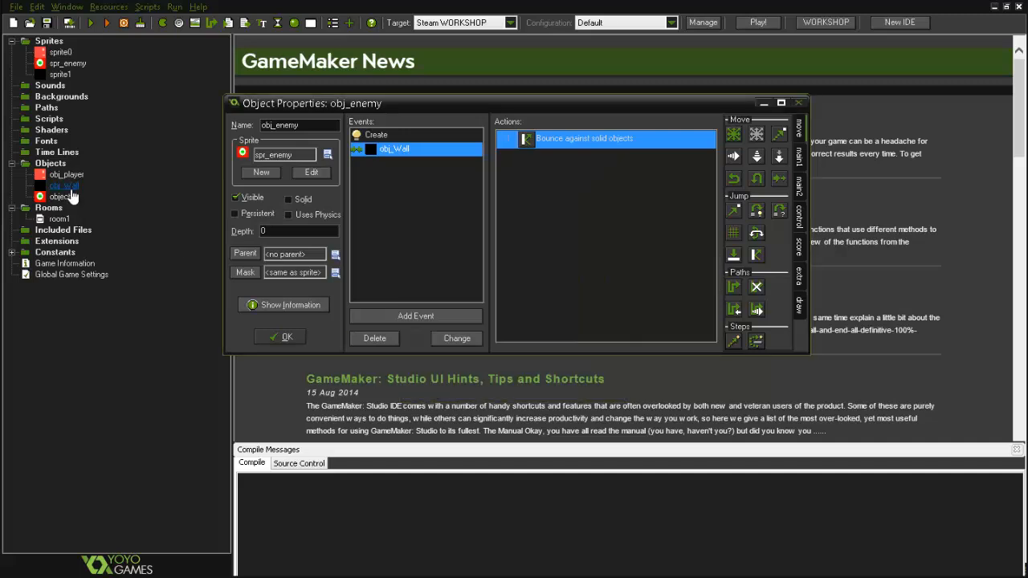
double_click(64, 187)
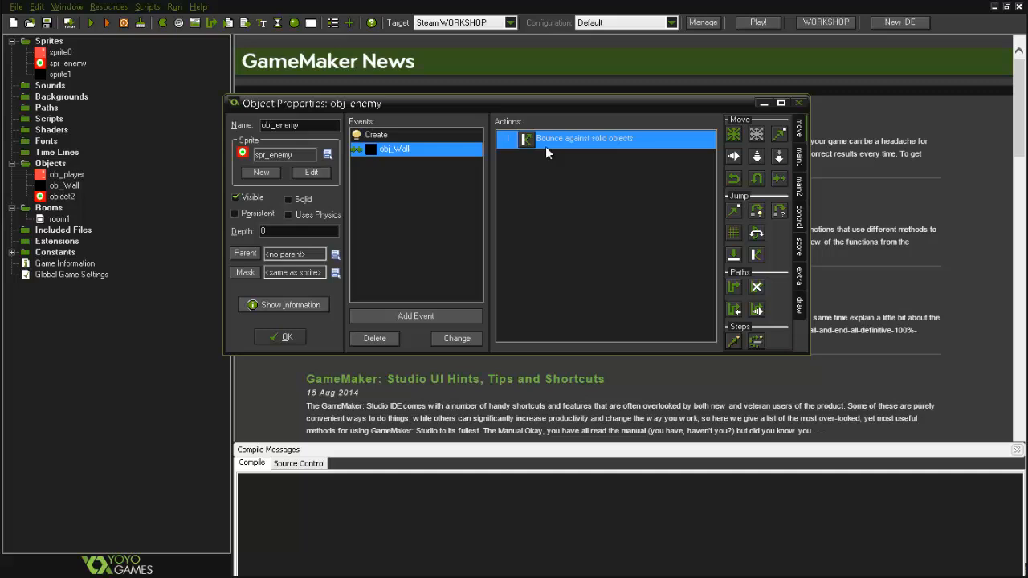
mouse_move(382, 220)
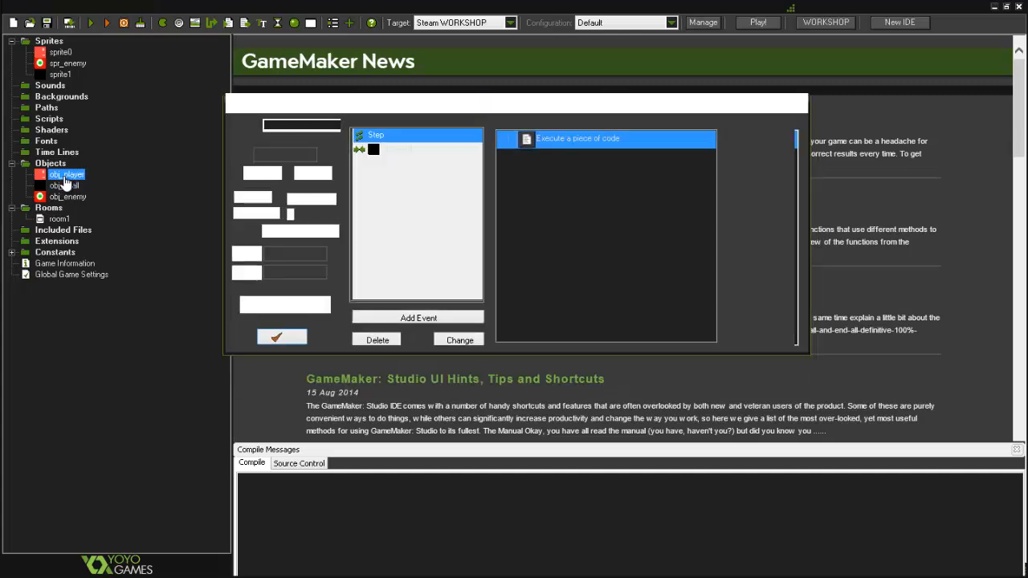
Make obj_player restart the room on colliding with obj_enemy, check obj_enemy, and move to room0.
left_click(418, 318)
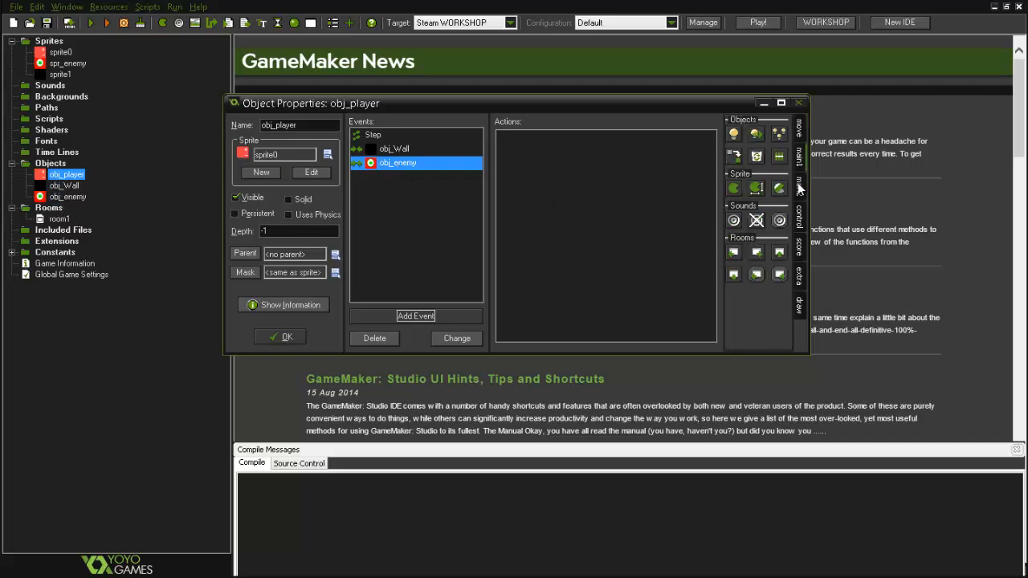
mouse_move(800, 180)
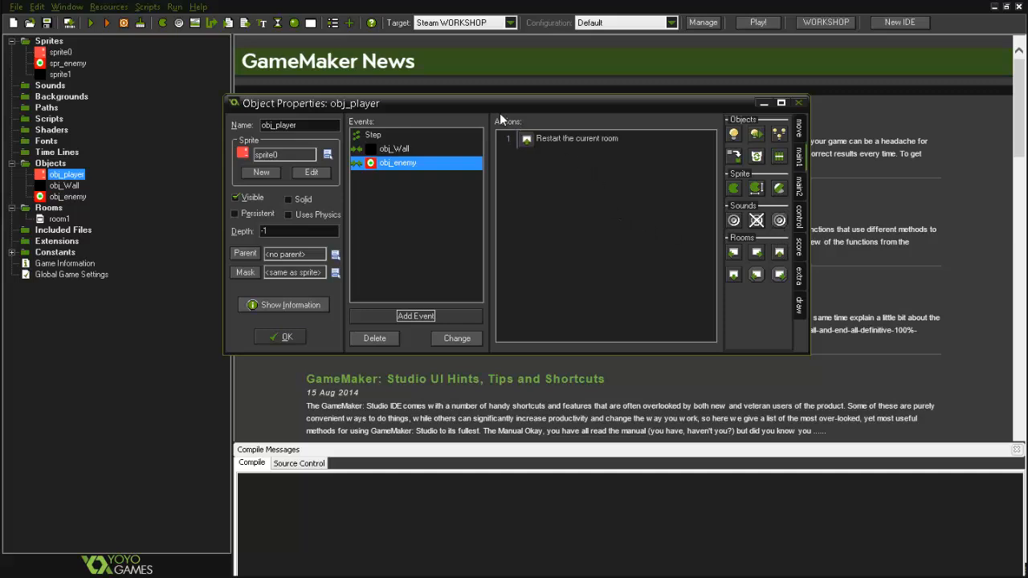
mouse_move(586, 141)
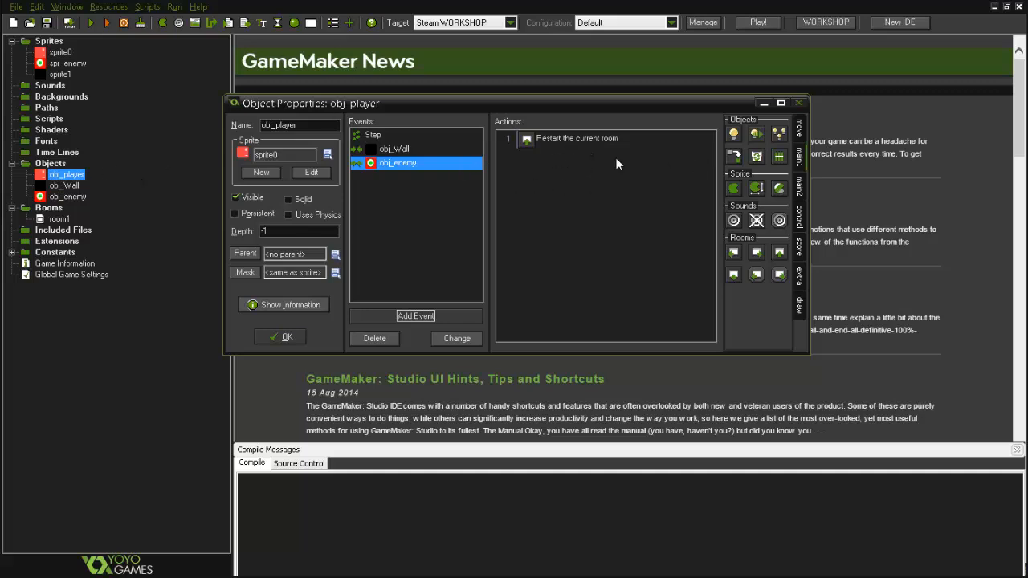
left_click(279, 336)
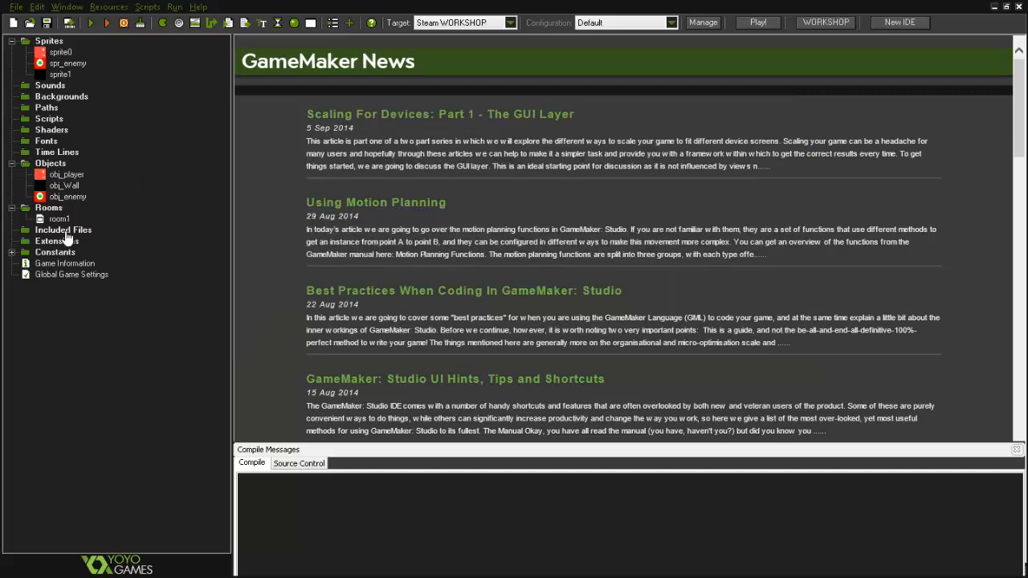
double_click(67, 196)
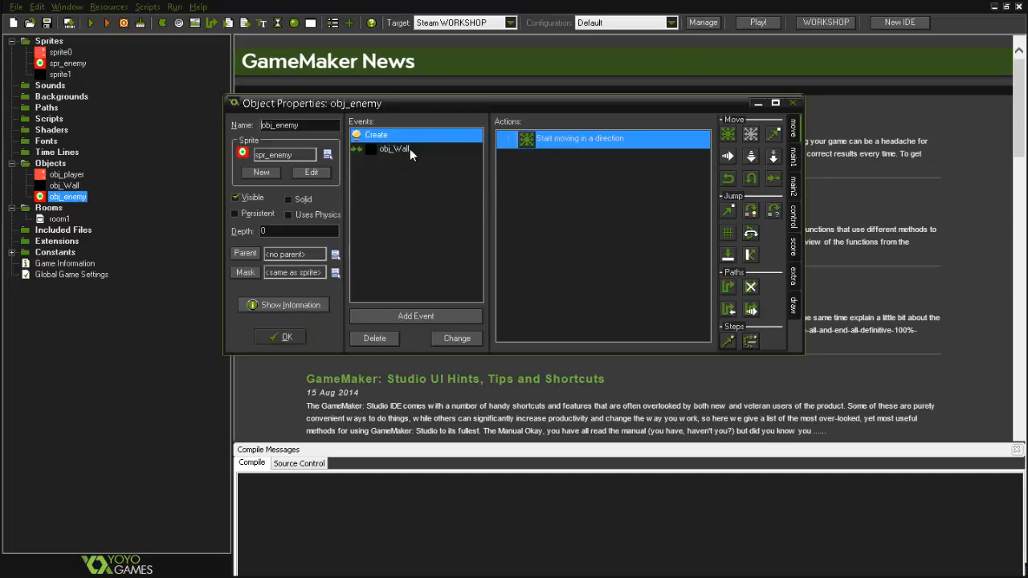
left_click(393, 147)
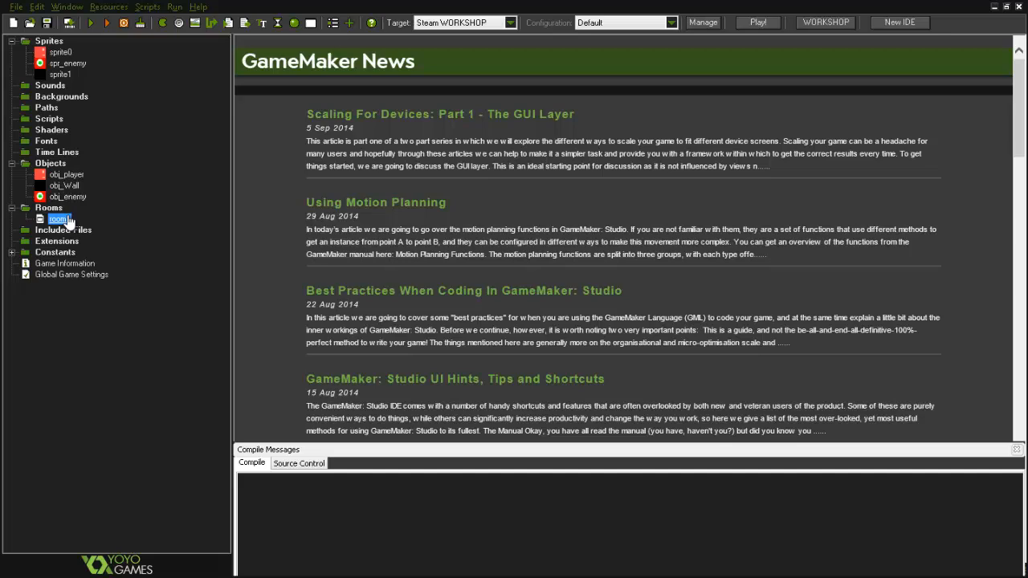
double_click(58, 218)
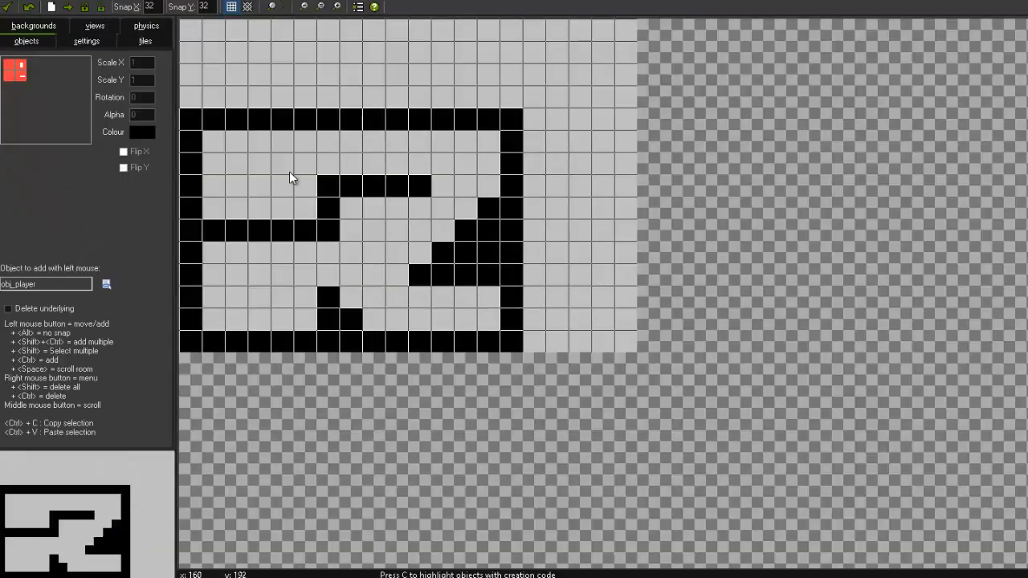
Place obj_player at the maze's lower right and two obj_enemy instances on the left side.
left_click(409, 308)
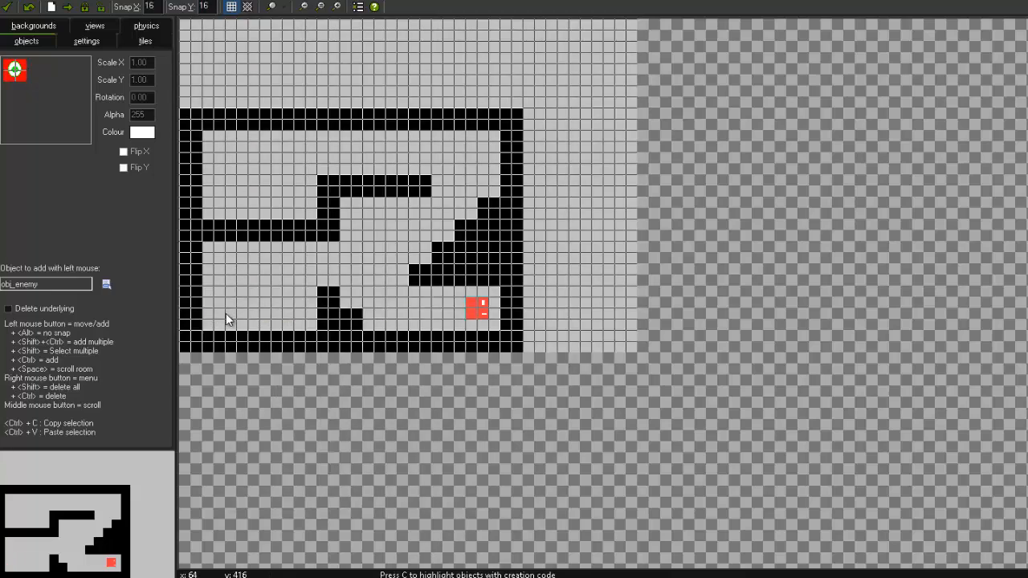
left_click(259, 318)
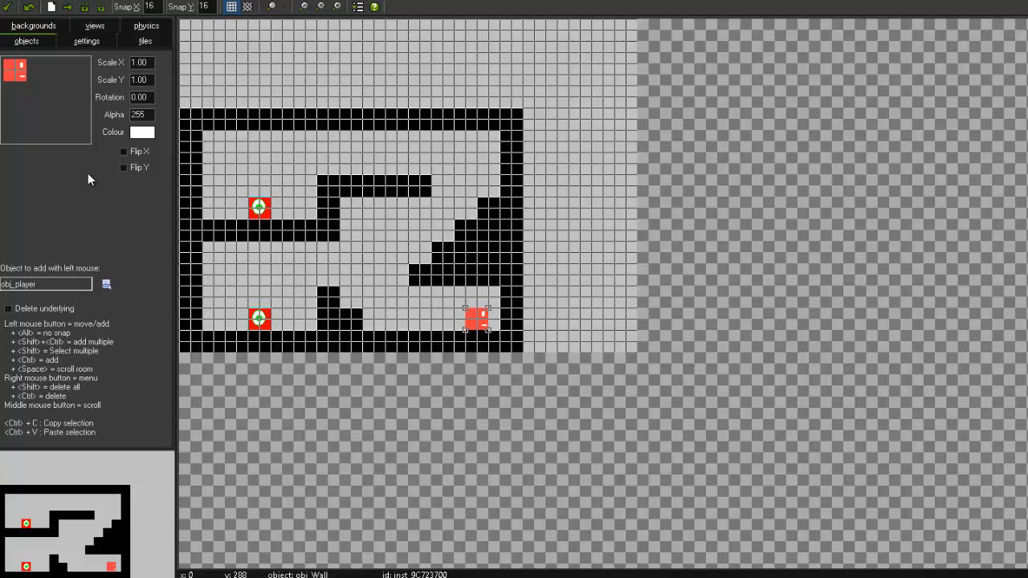
mouse_move(298, 222)
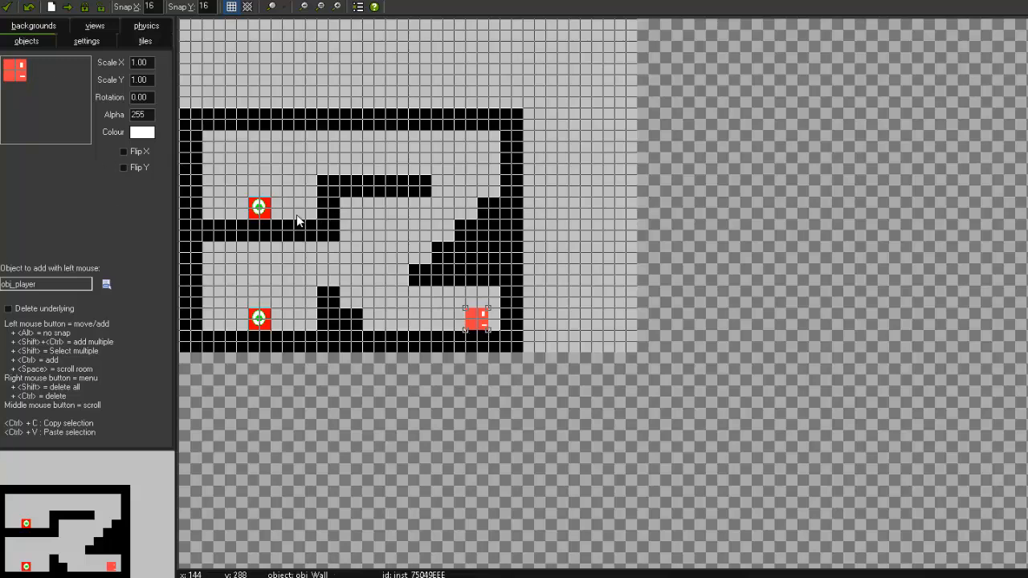
mouse_move(386, 259)
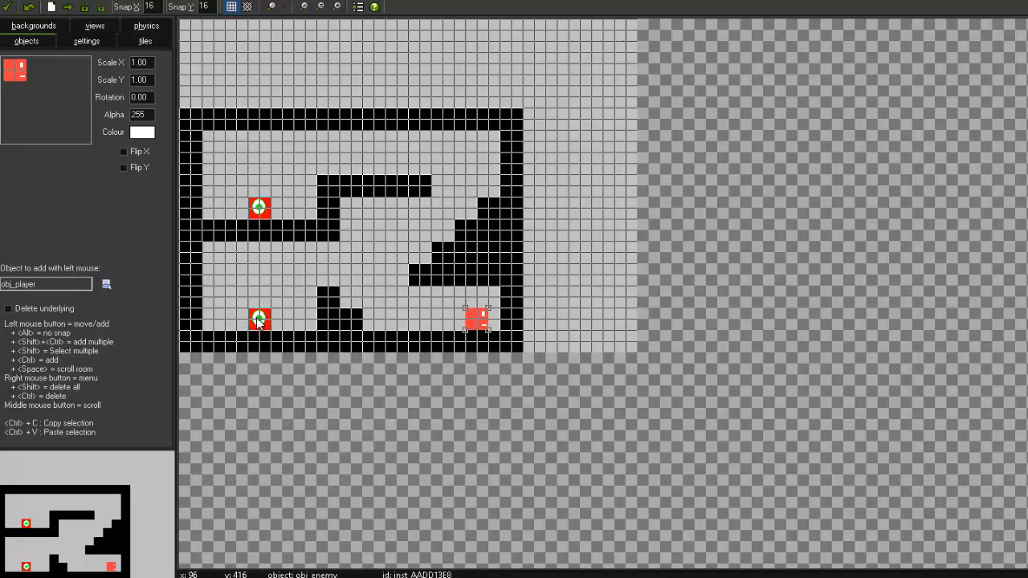
mouse_move(260, 321)
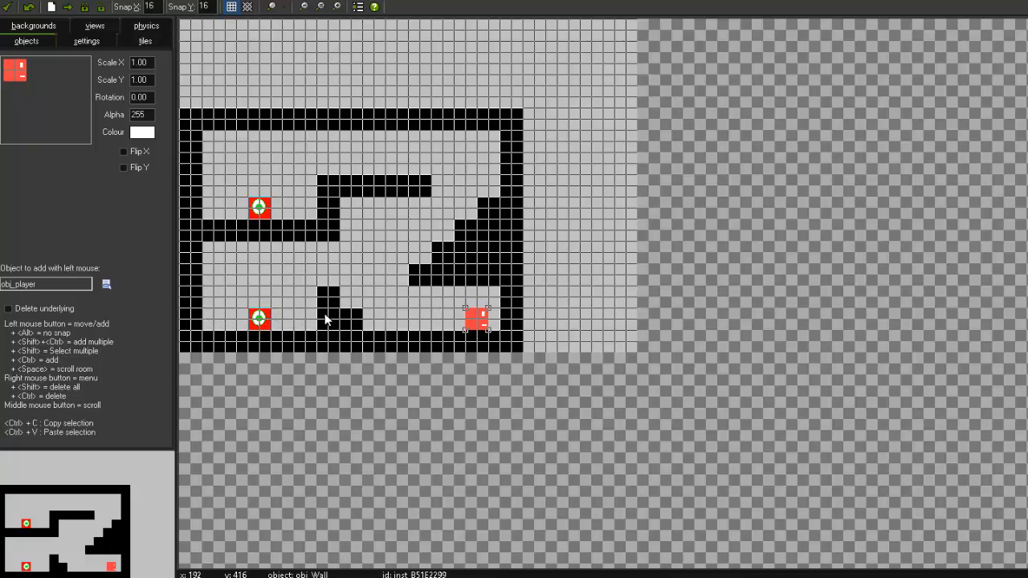
mouse_move(184, 321)
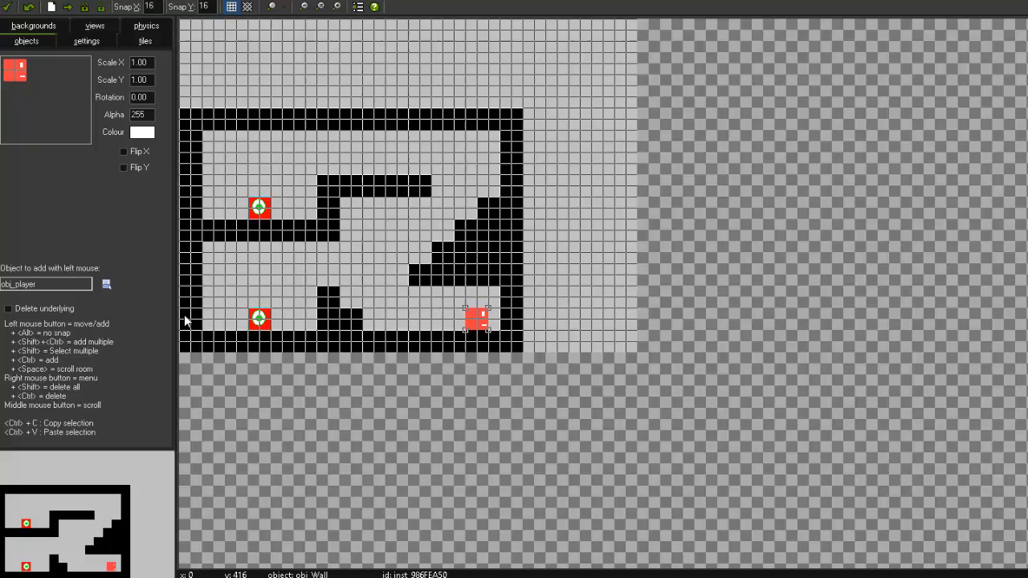
mouse_move(244, 221)
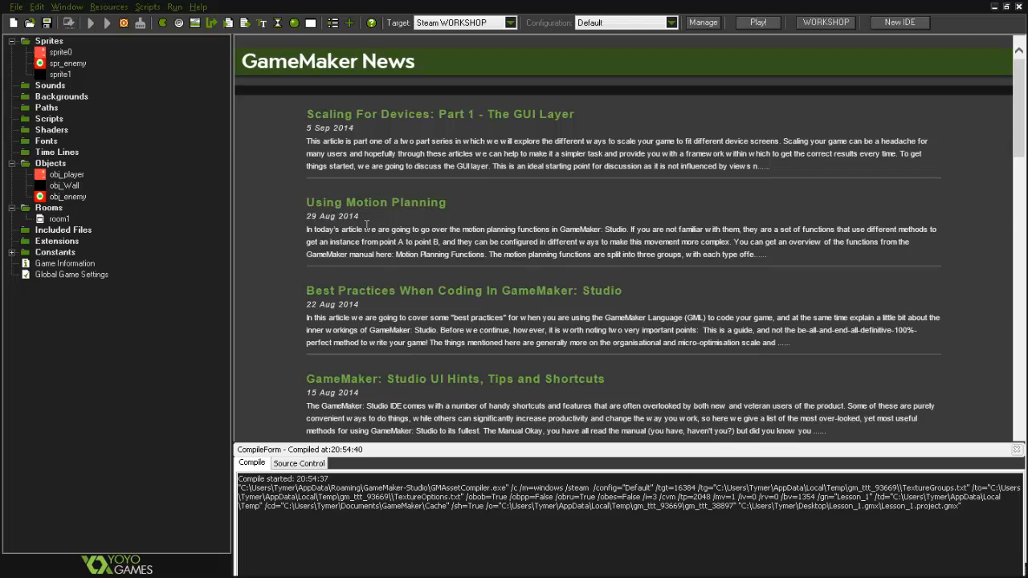
Run the game to test the maze with the player and two enemies.
left_click(758, 22)
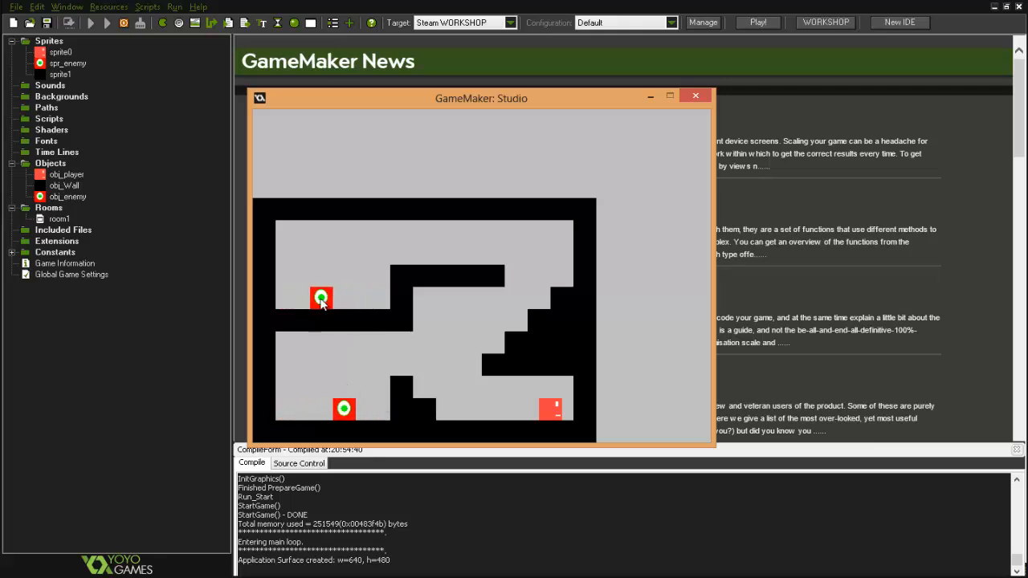
mouse_move(360, 331)
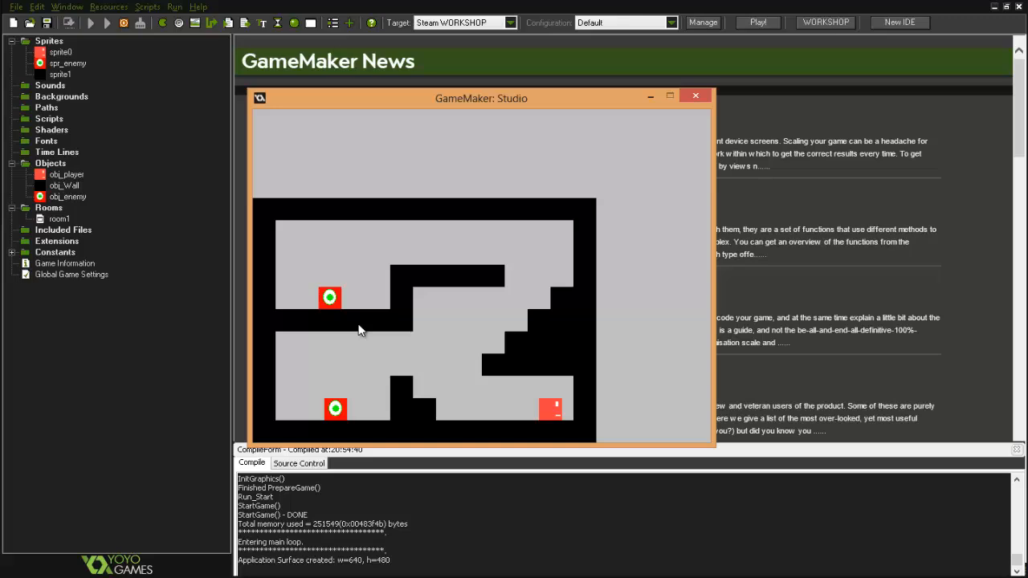
mouse_move(649, 141)
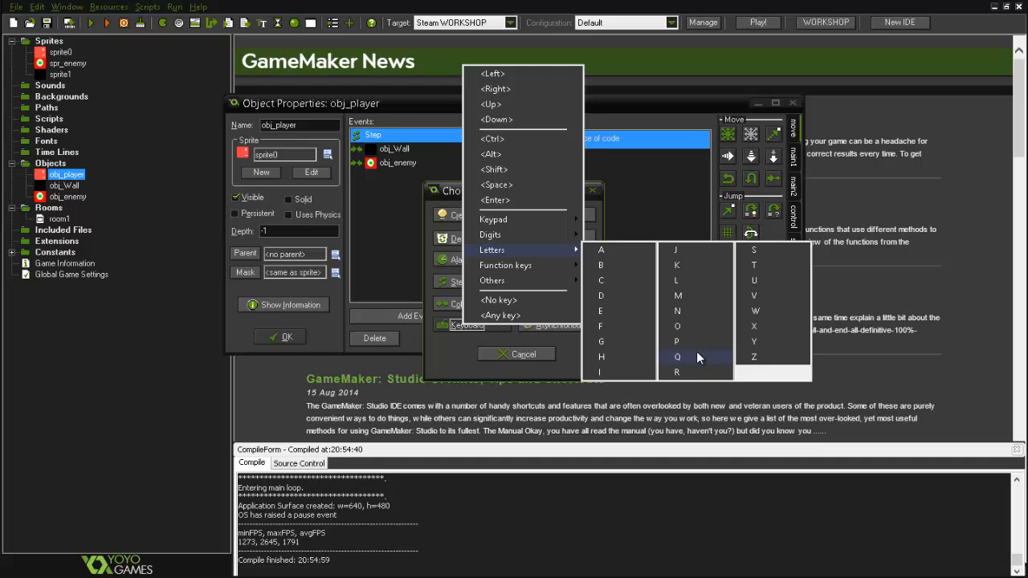
Add a Key Press R event to obj_player with a Restart Game action.
left_click(676, 373)
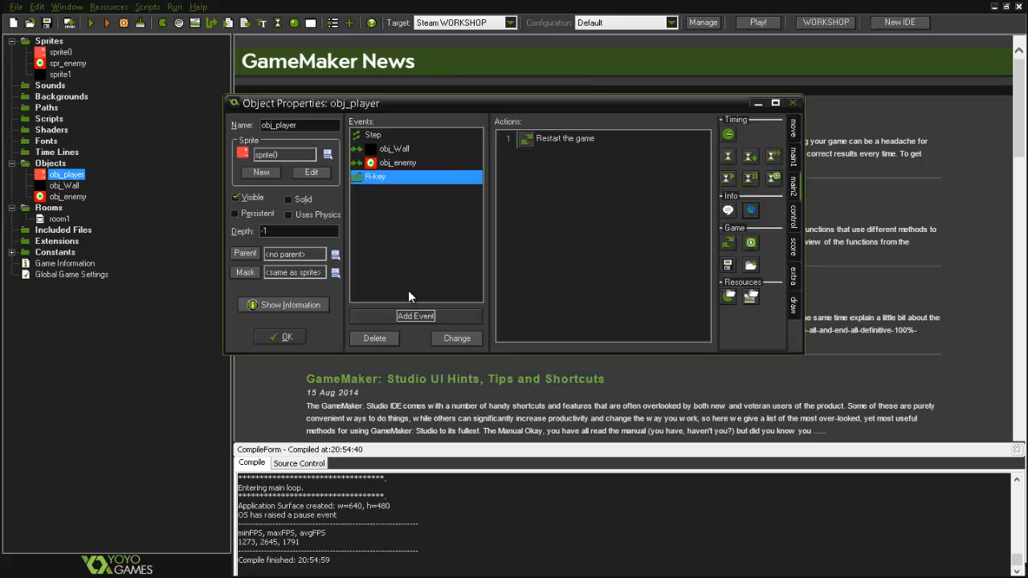
left_click(90, 22)
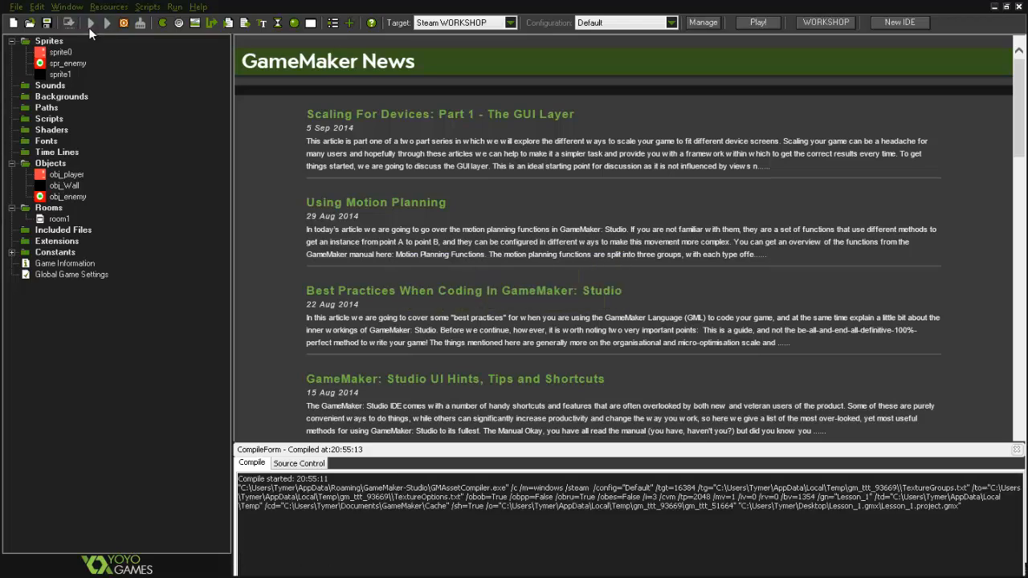
Run the game again to test the R restart key.
left_click(106, 22)
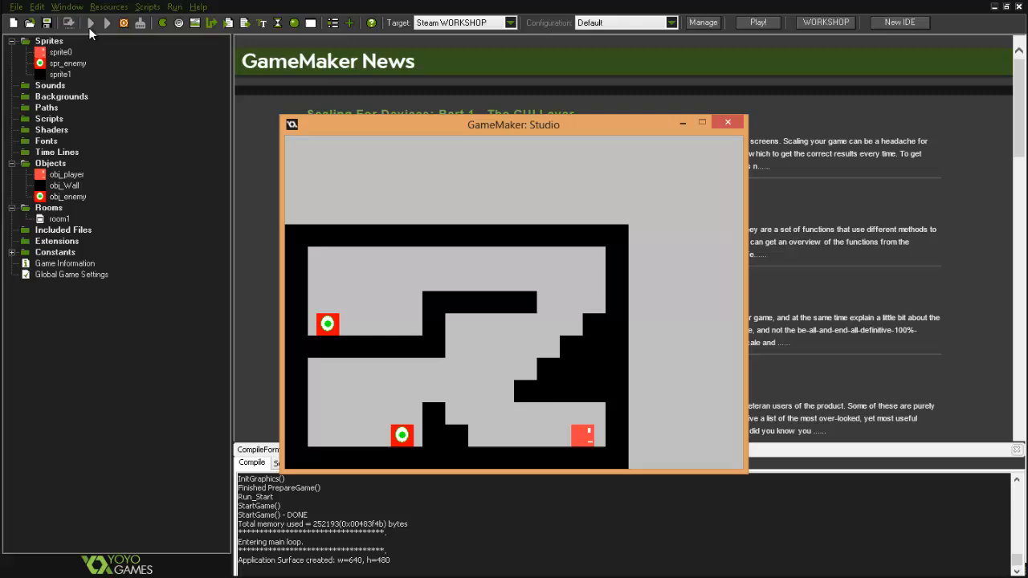